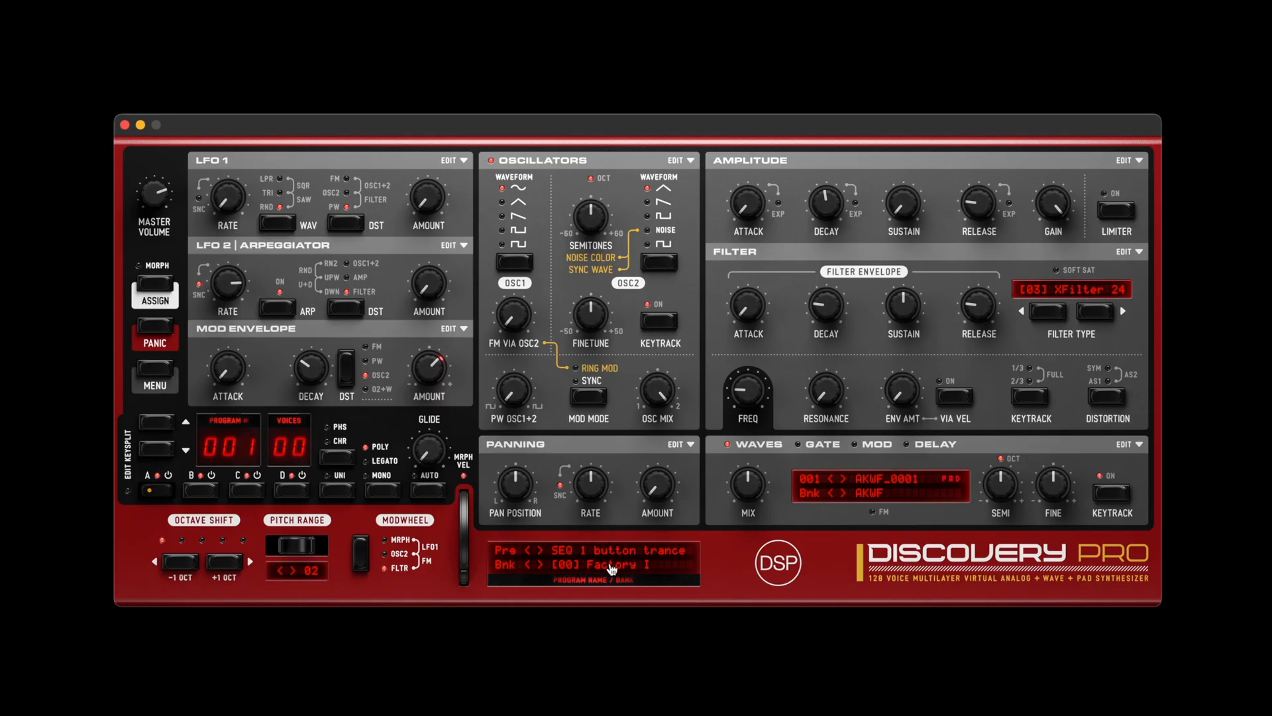
- Load the Percussion 1 bank, then toggle Percussion Mode off and back on
left_click(592, 563)
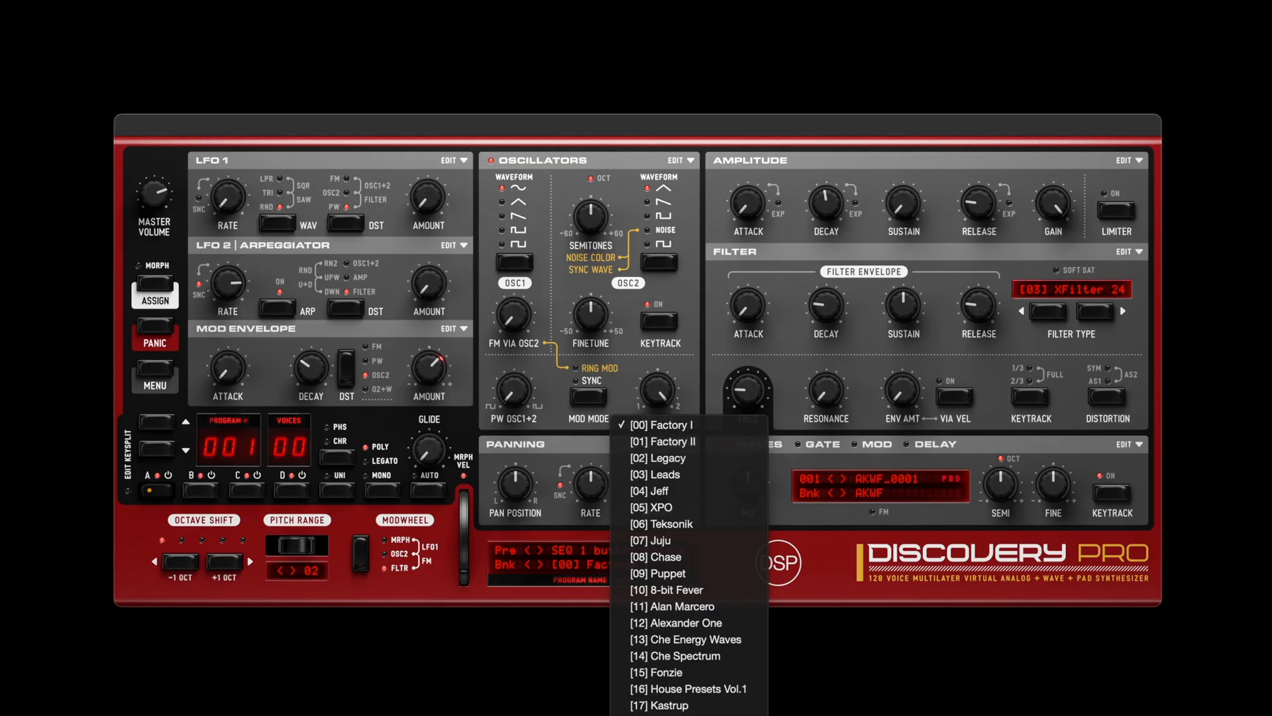
left_click(668, 423)
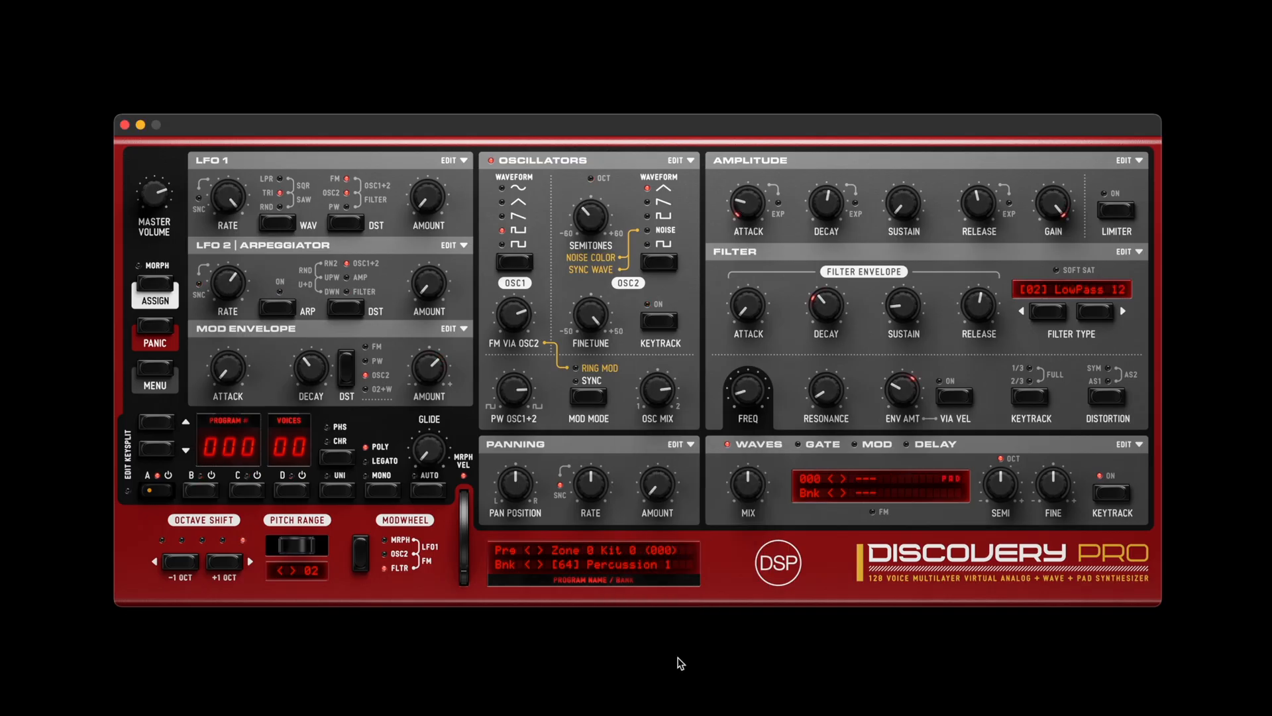
mouse_move(161, 376)
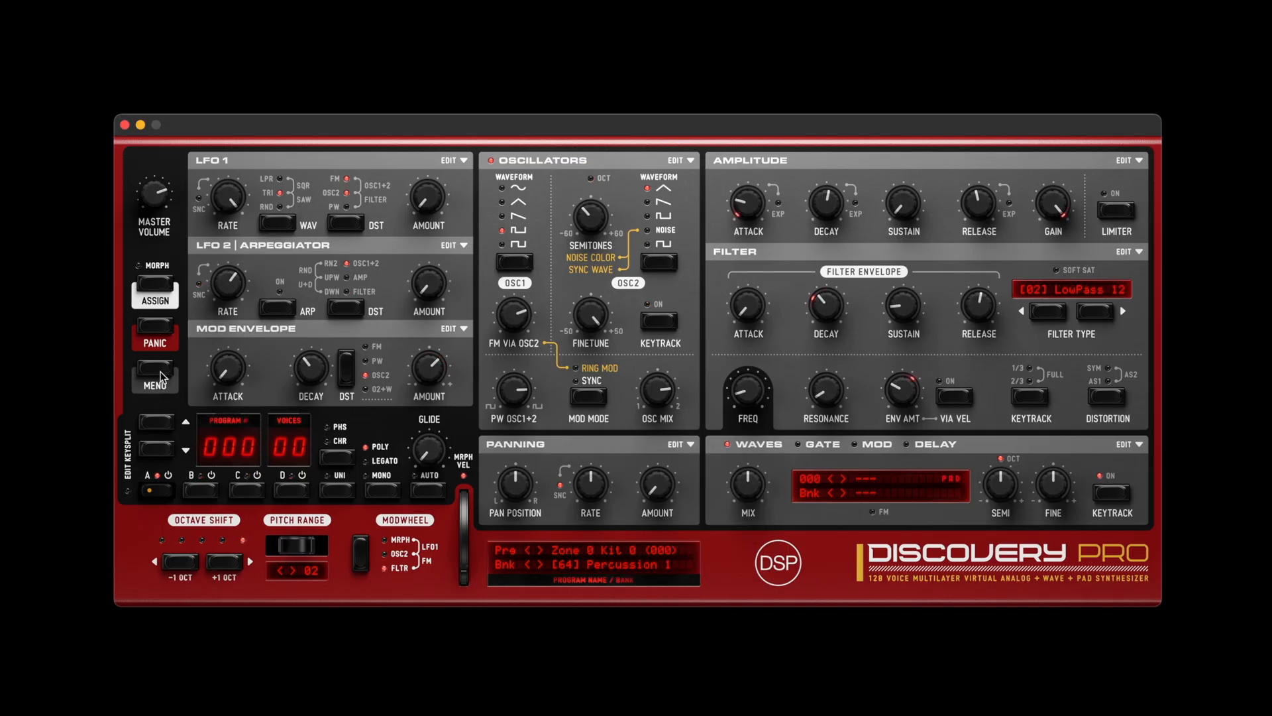
left_click(154, 381)
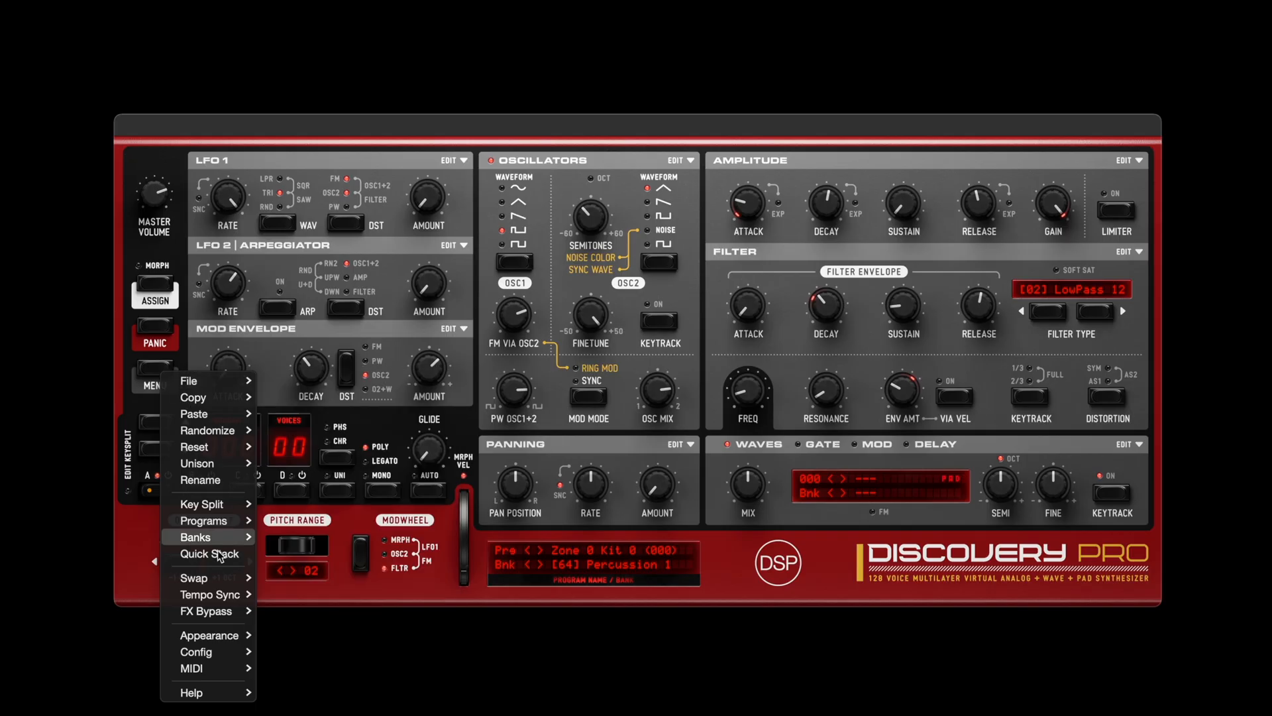
left_click(209, 635)
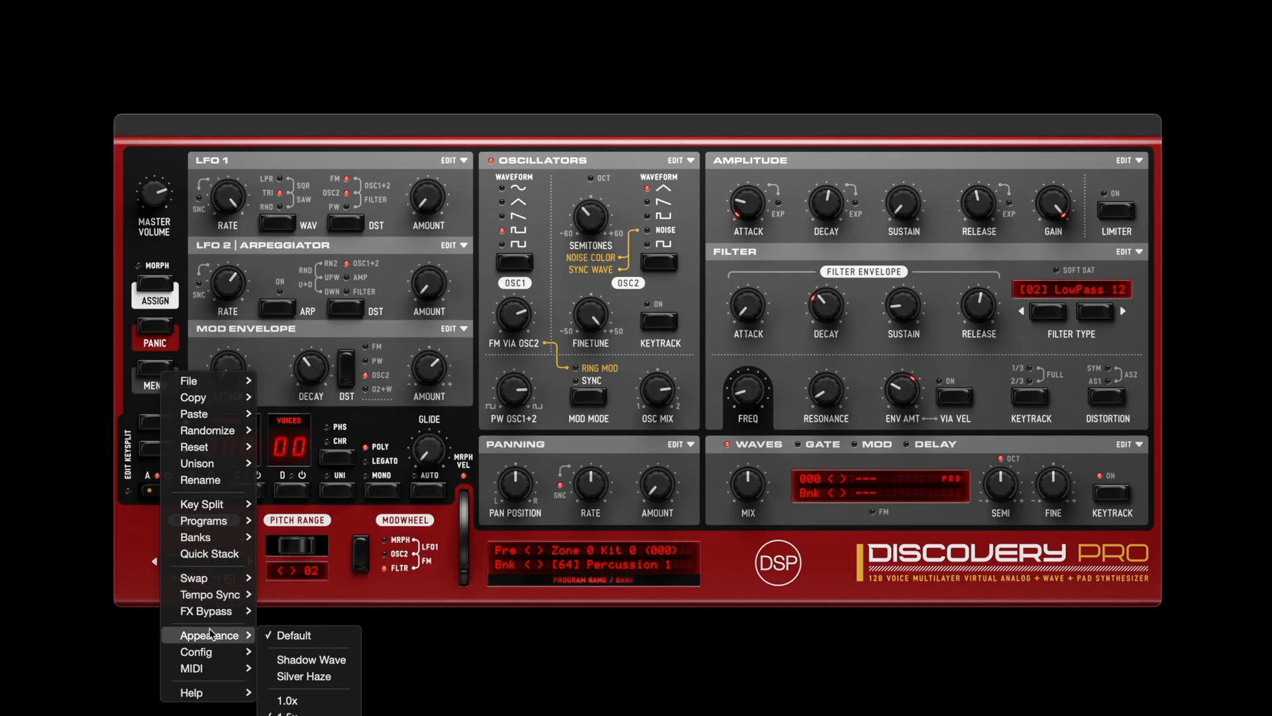
mouse_move(209, 553)
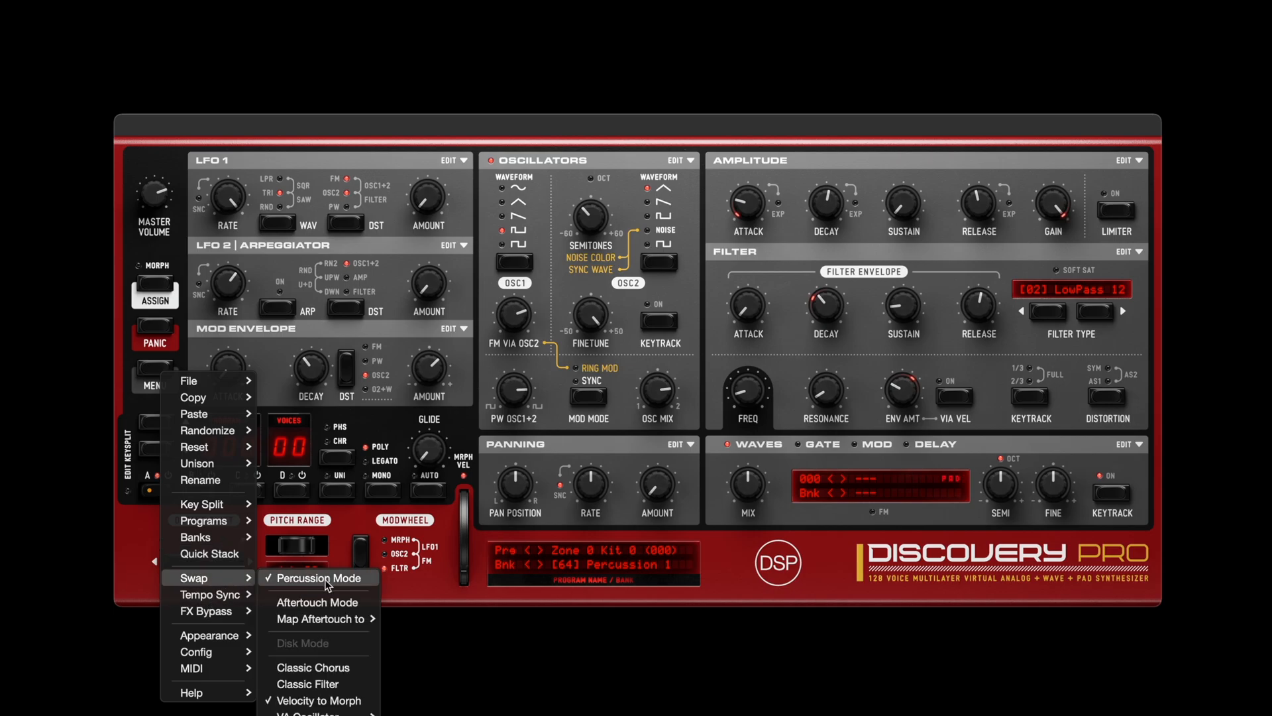
left_click(319, 578)
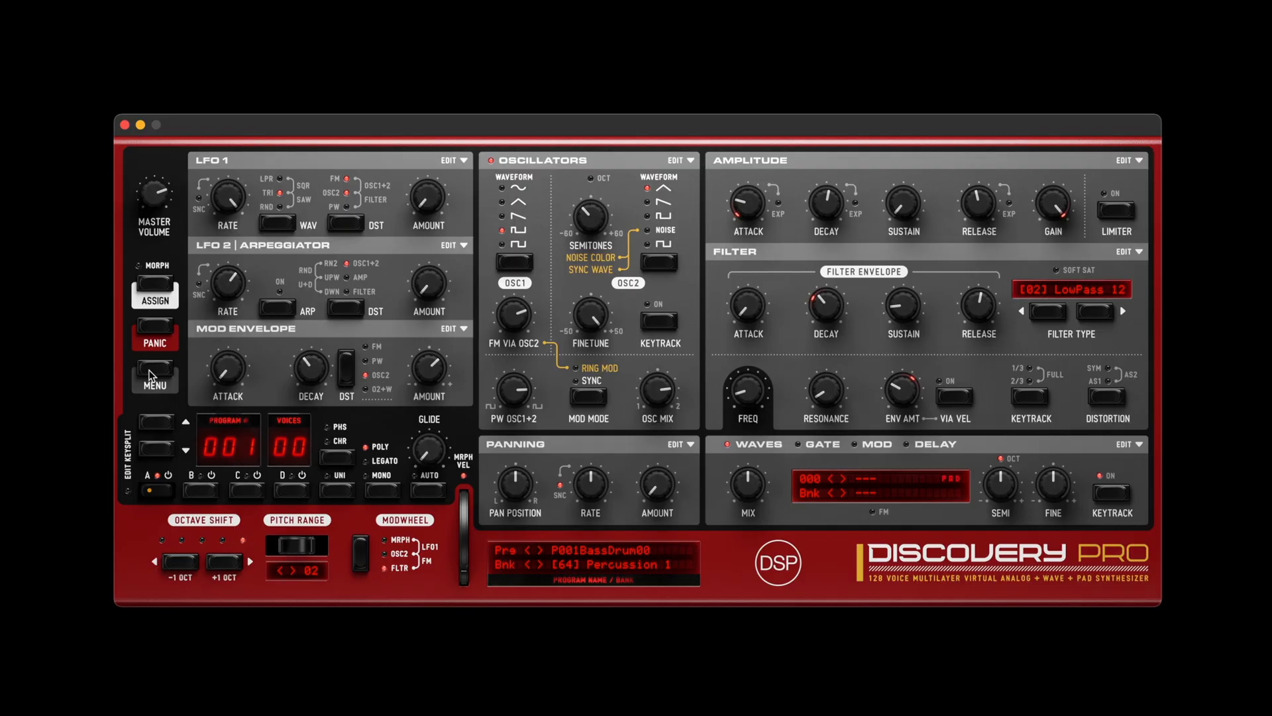
left_click(155, 375)
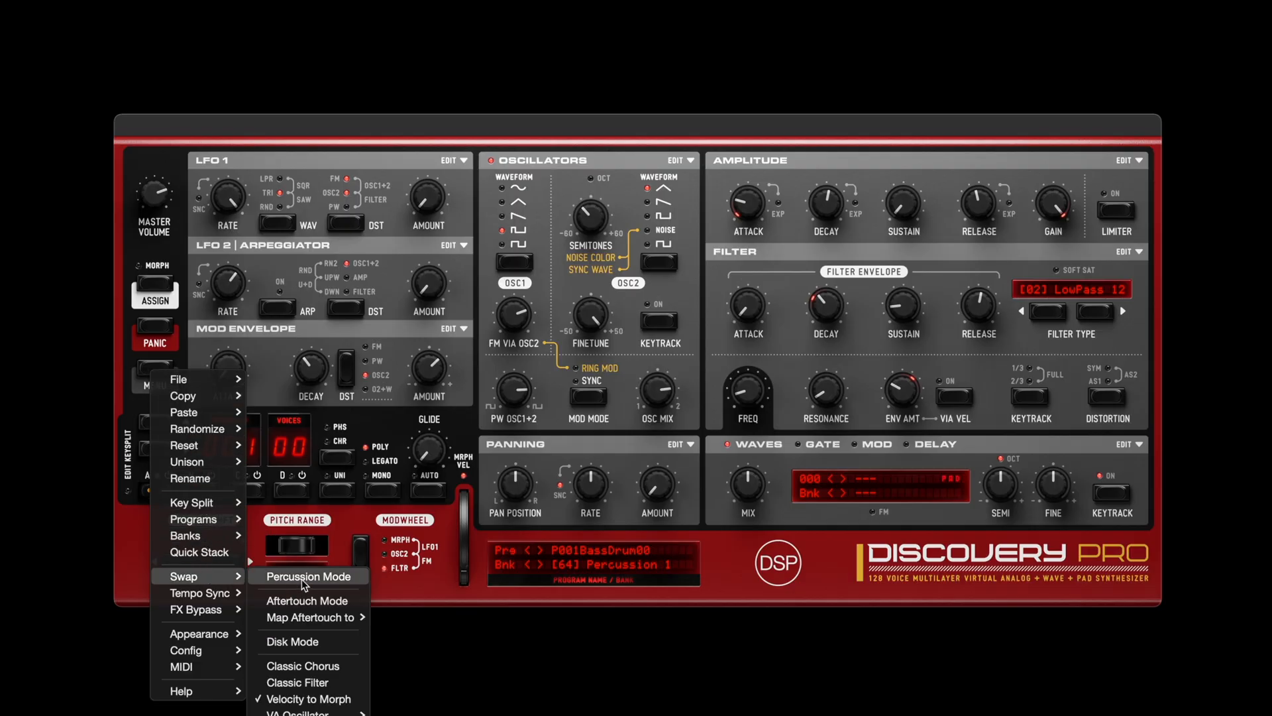
left_click(307, 575)
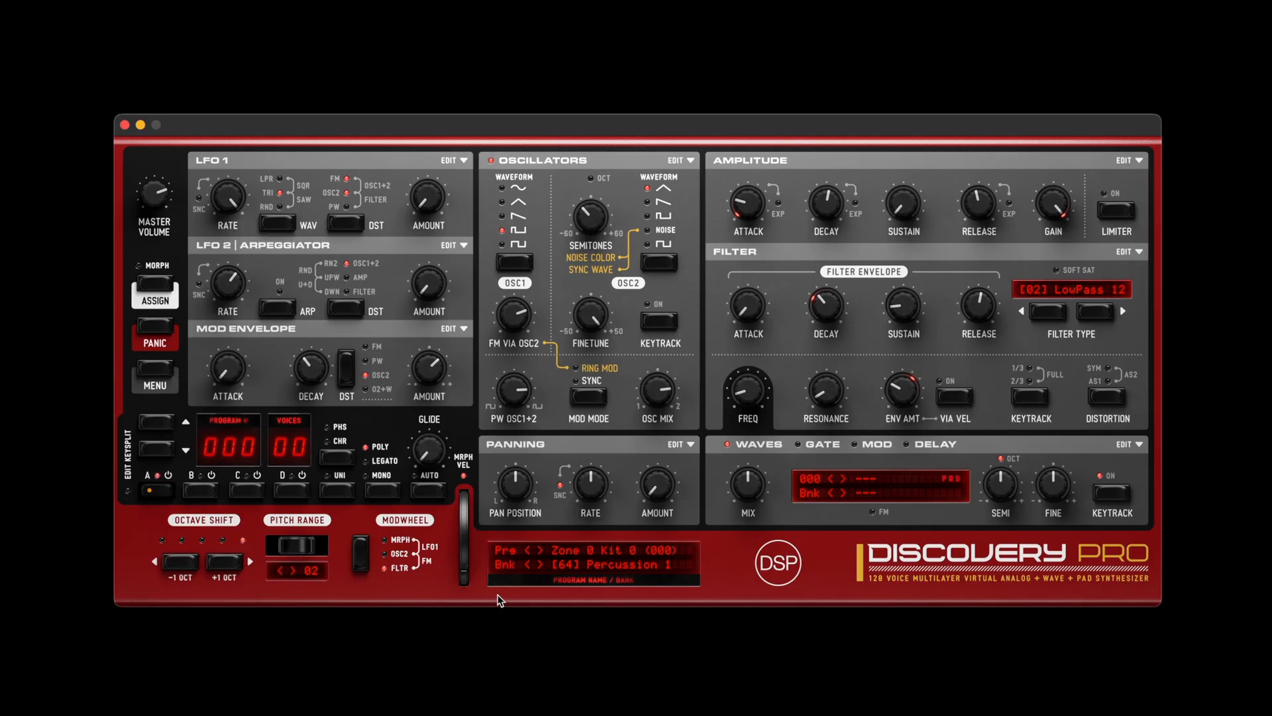
mouse_move(473, 587)
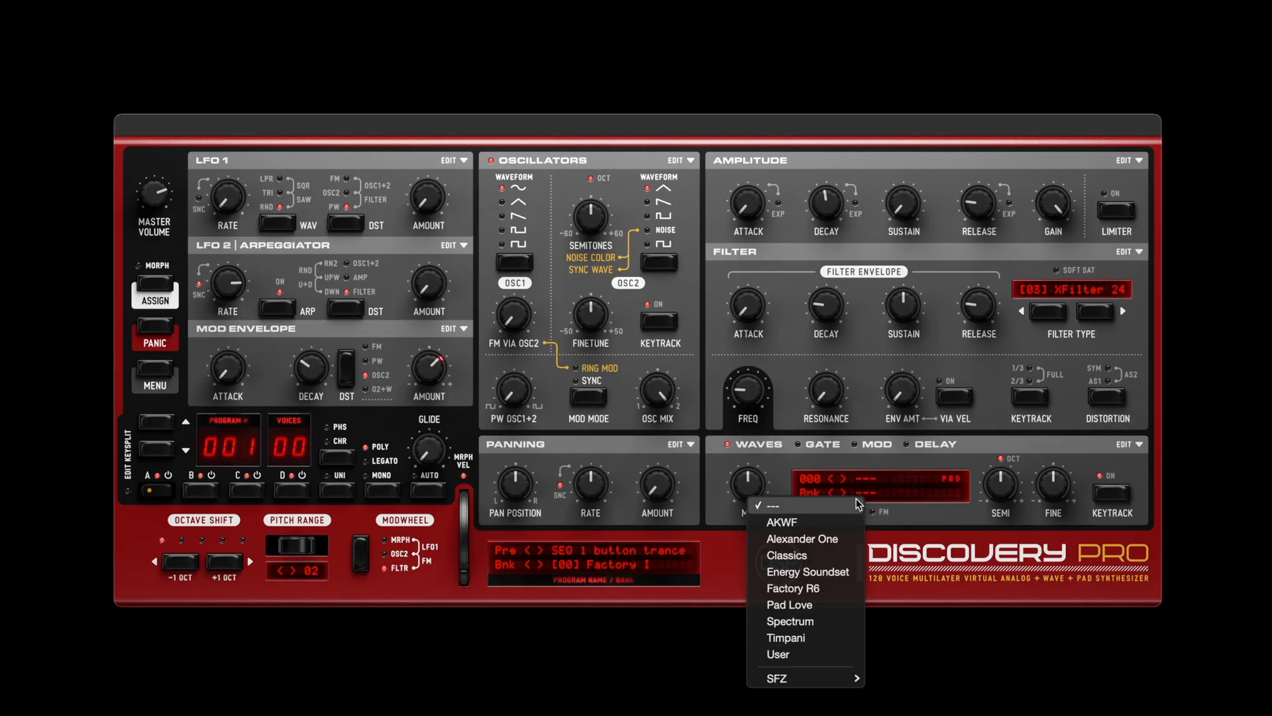
- Select the AKWF wave bank and step forward to wave AKWF_0003
left_click(781, 521)
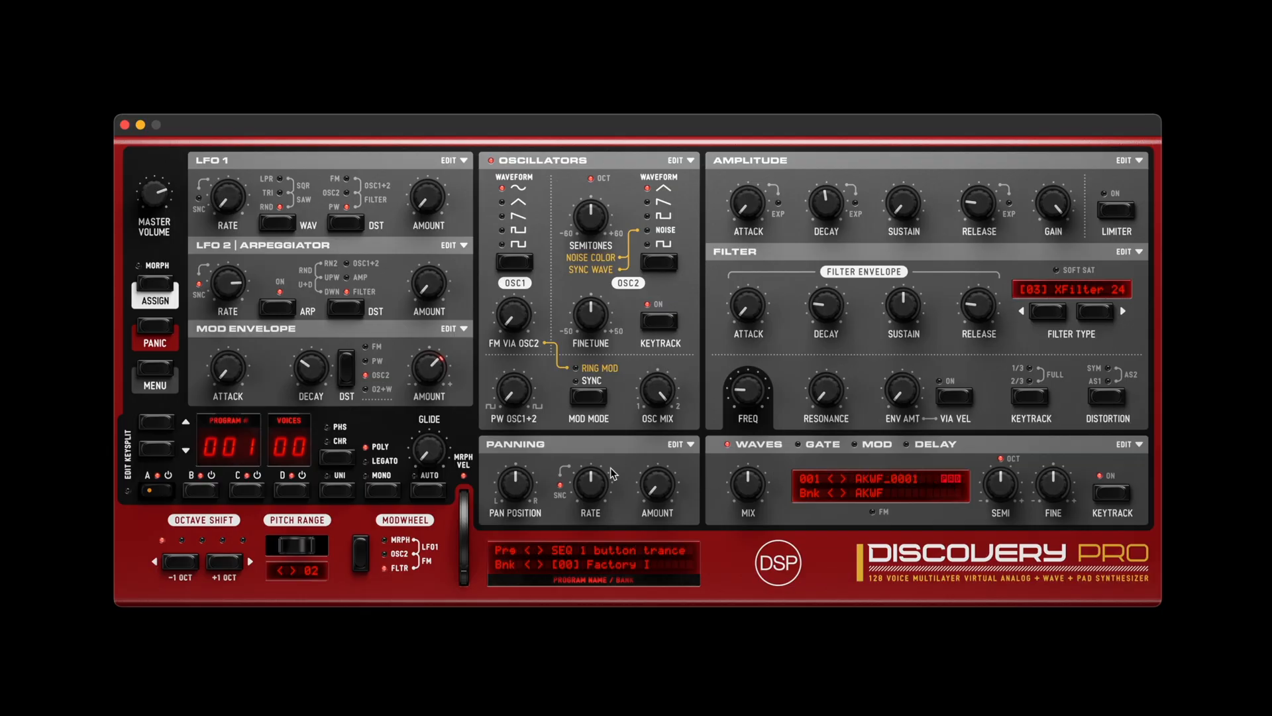
mouse_move(293, 455)
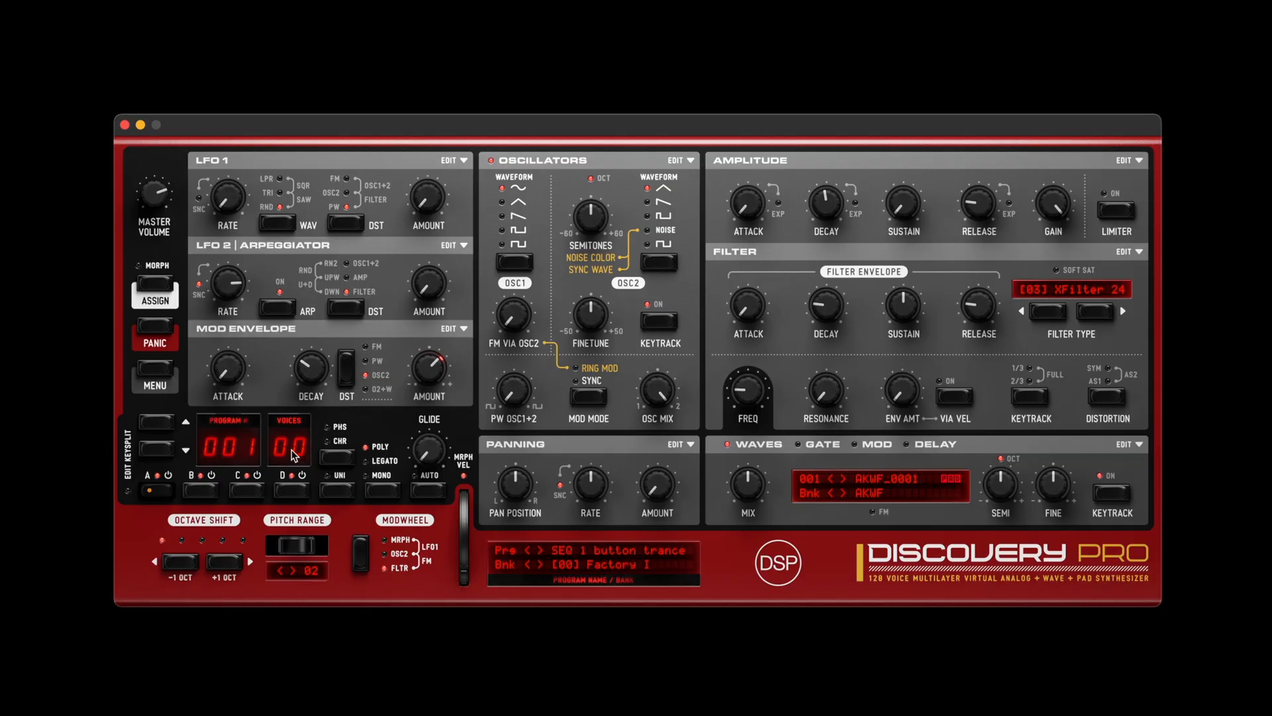
left_click(289, 442)
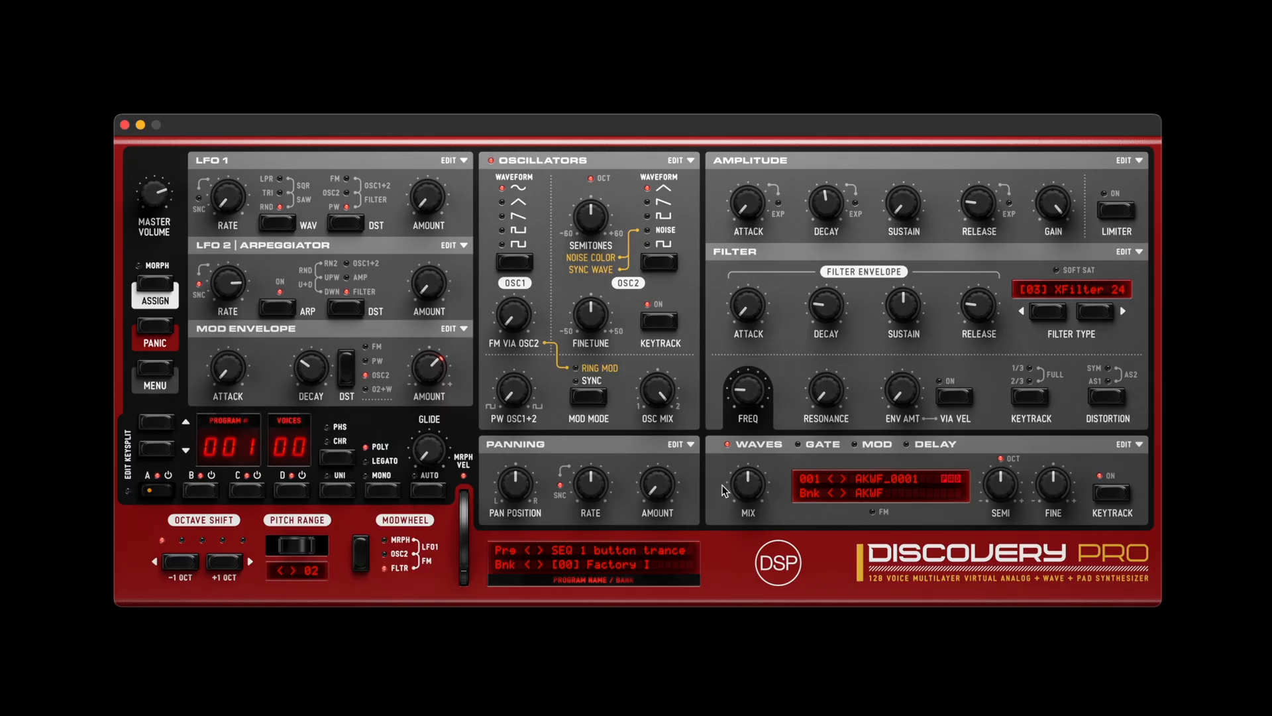
left_click(830, 477)
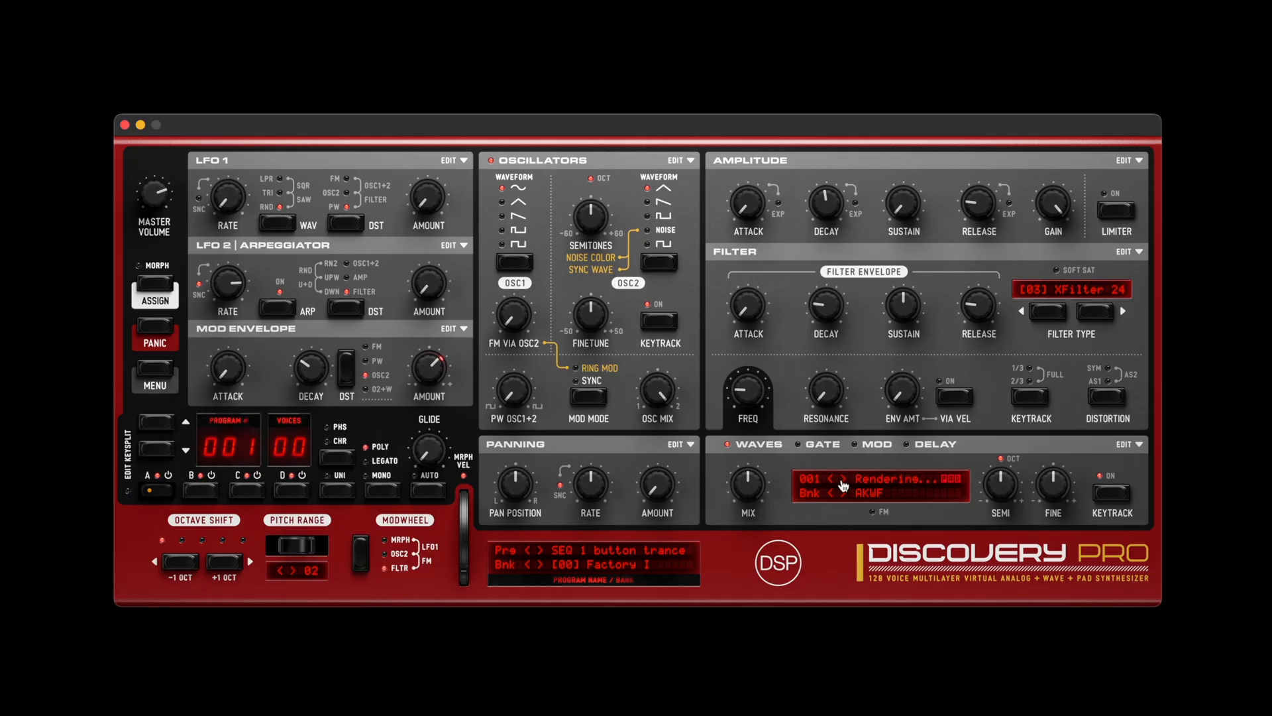
left_click(838, 477)
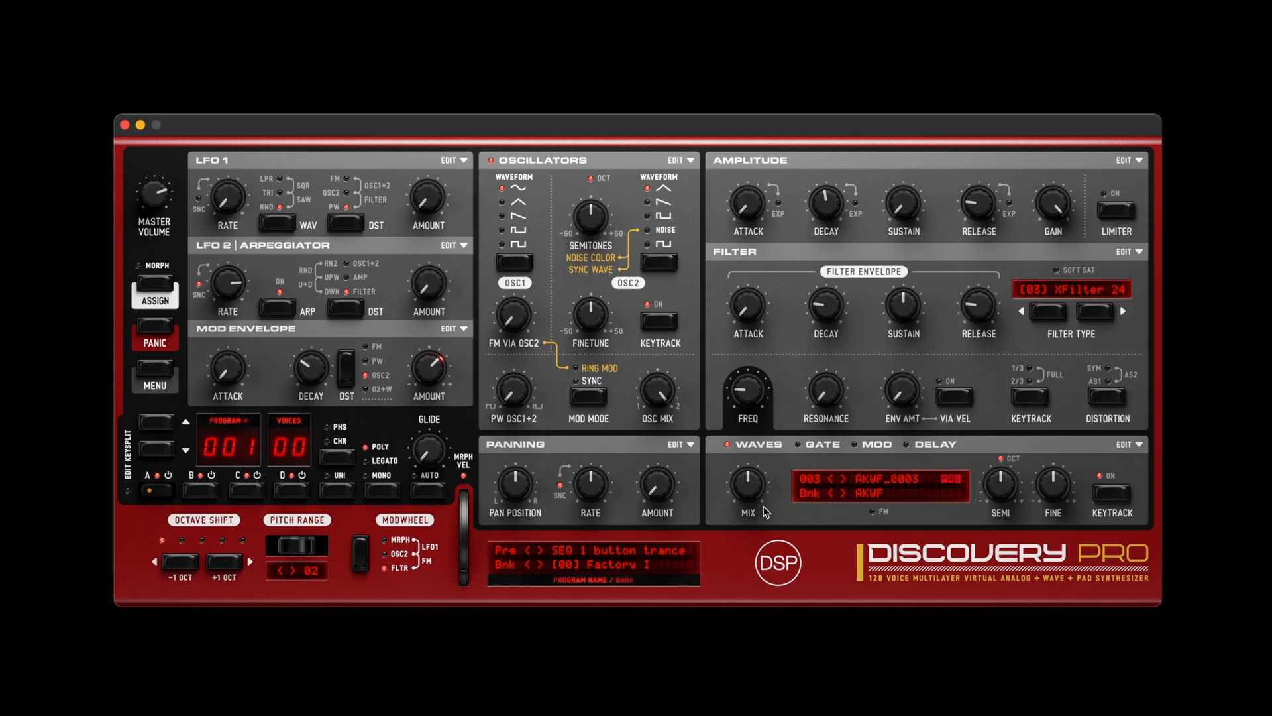
left_click(879, 493)
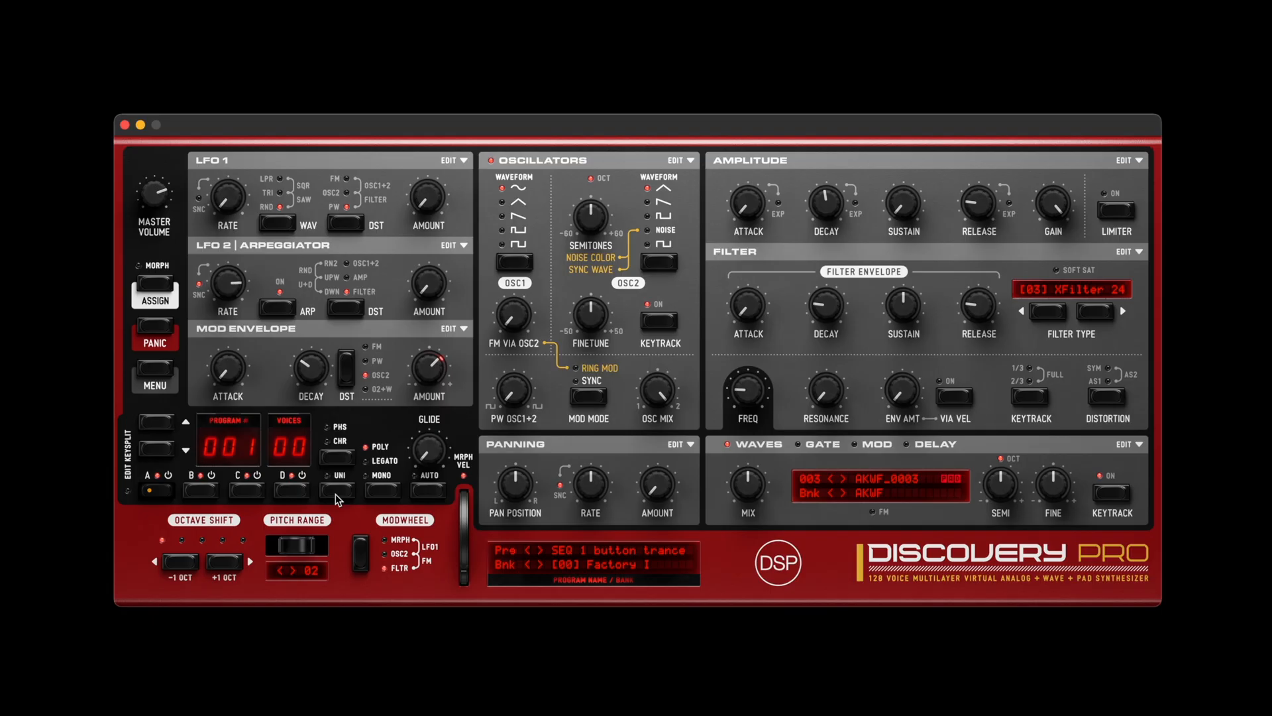
mouse_move(328, 494)
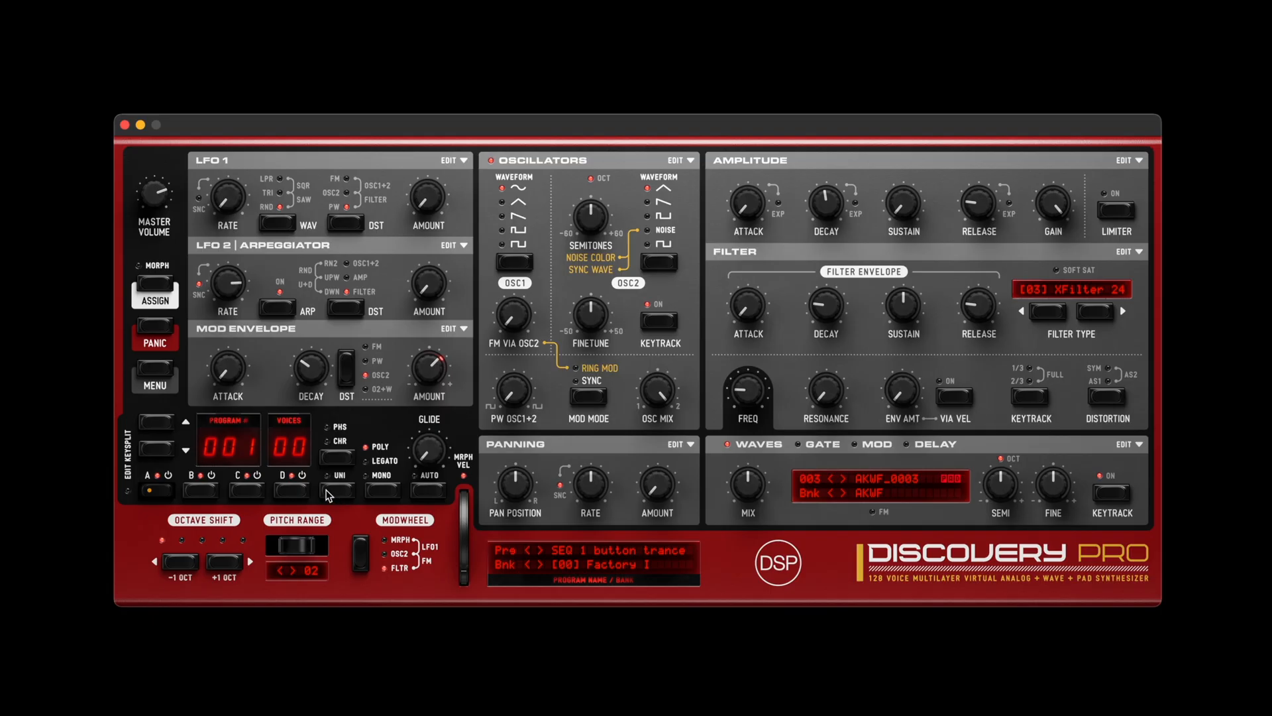
mouse_move(178, 408)
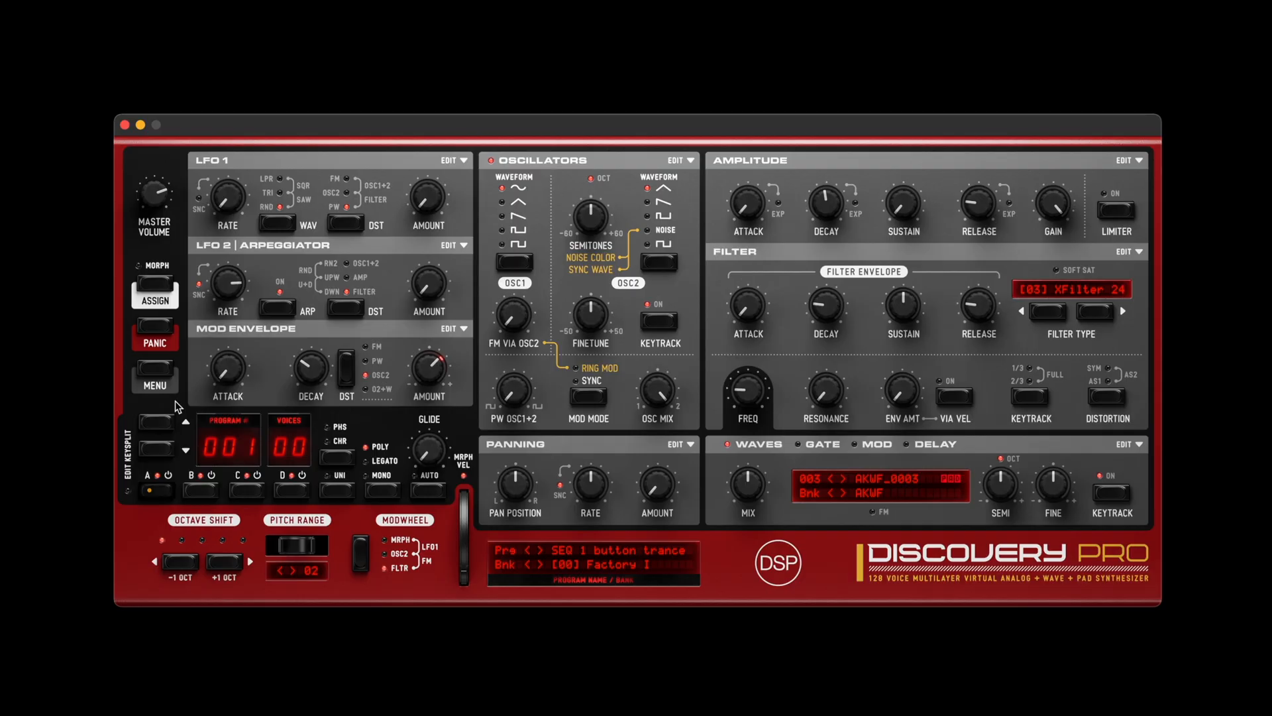
mouse_move(164, 381)
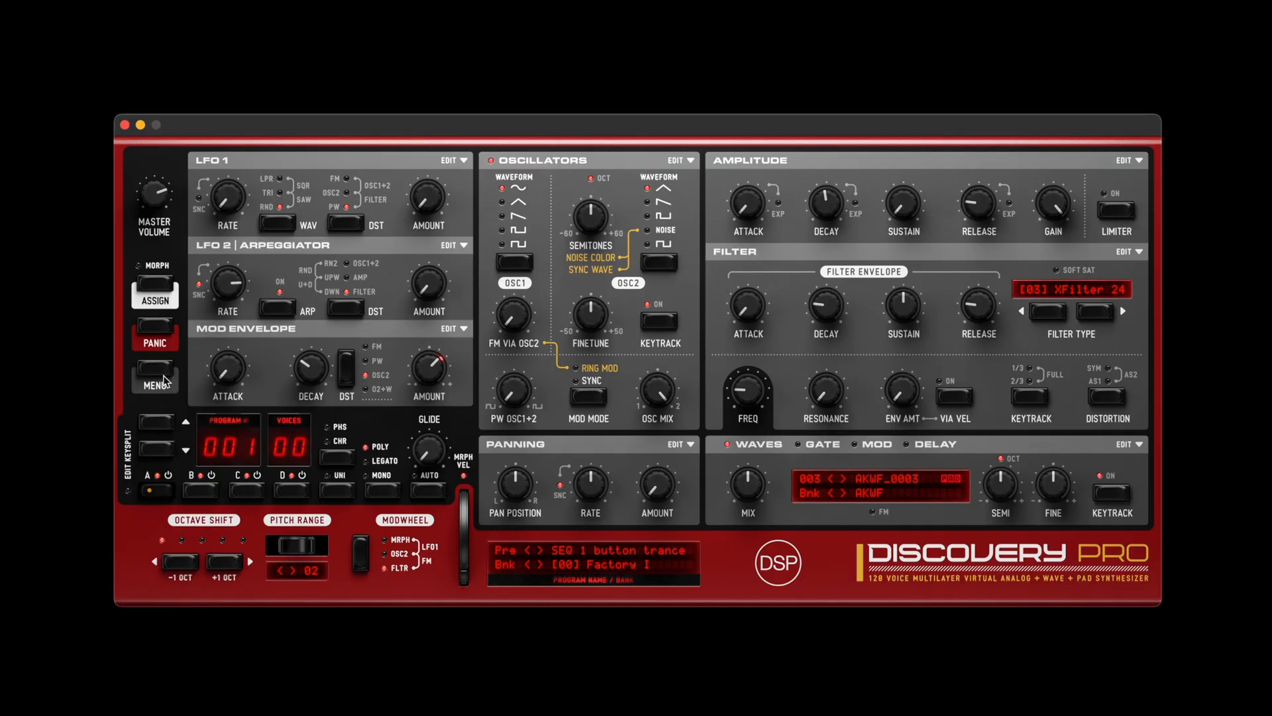
- Open the MENU global options, showing copy choices for a layer or program
left_click(155, 377)
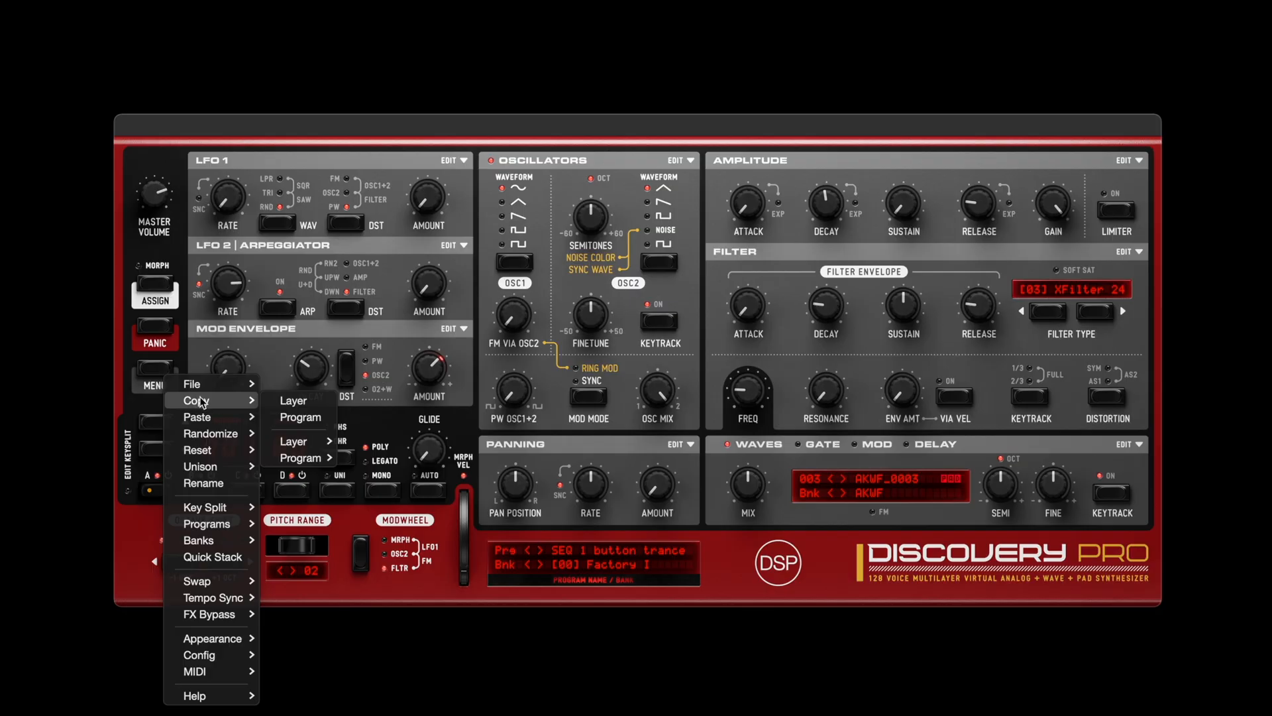
mouse_move(300, 456)
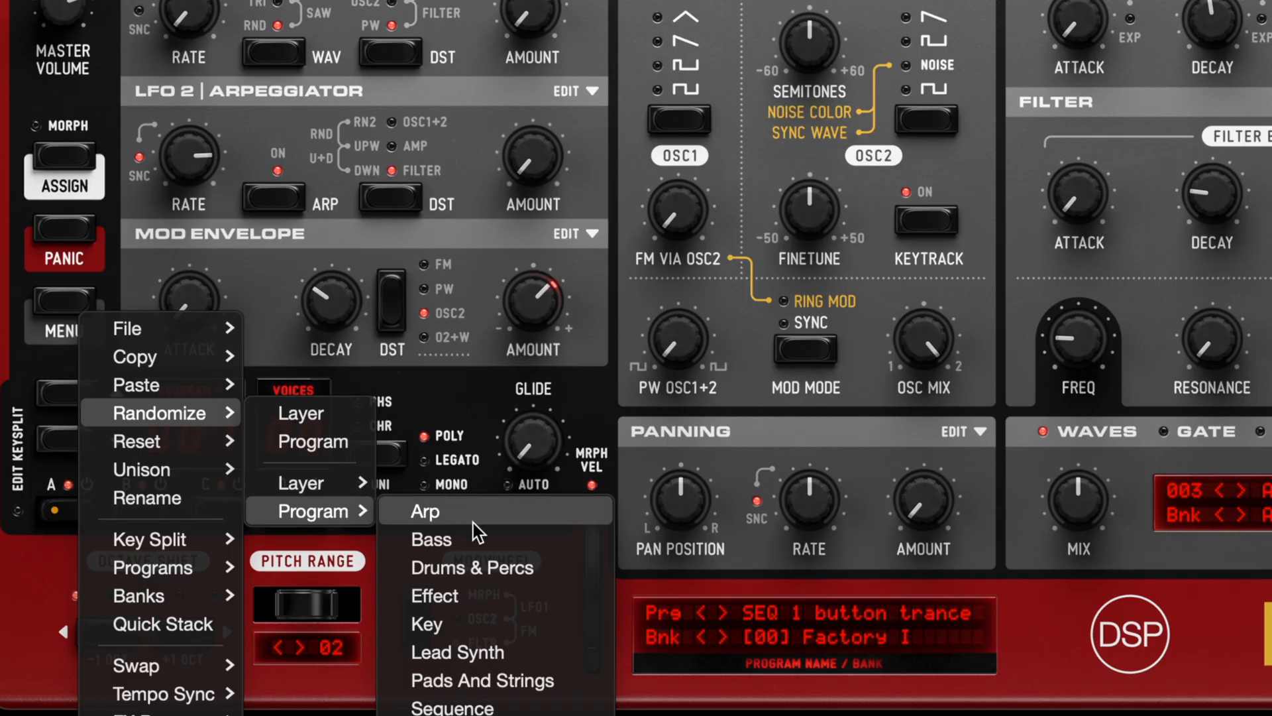
mouse_move(511, 567)
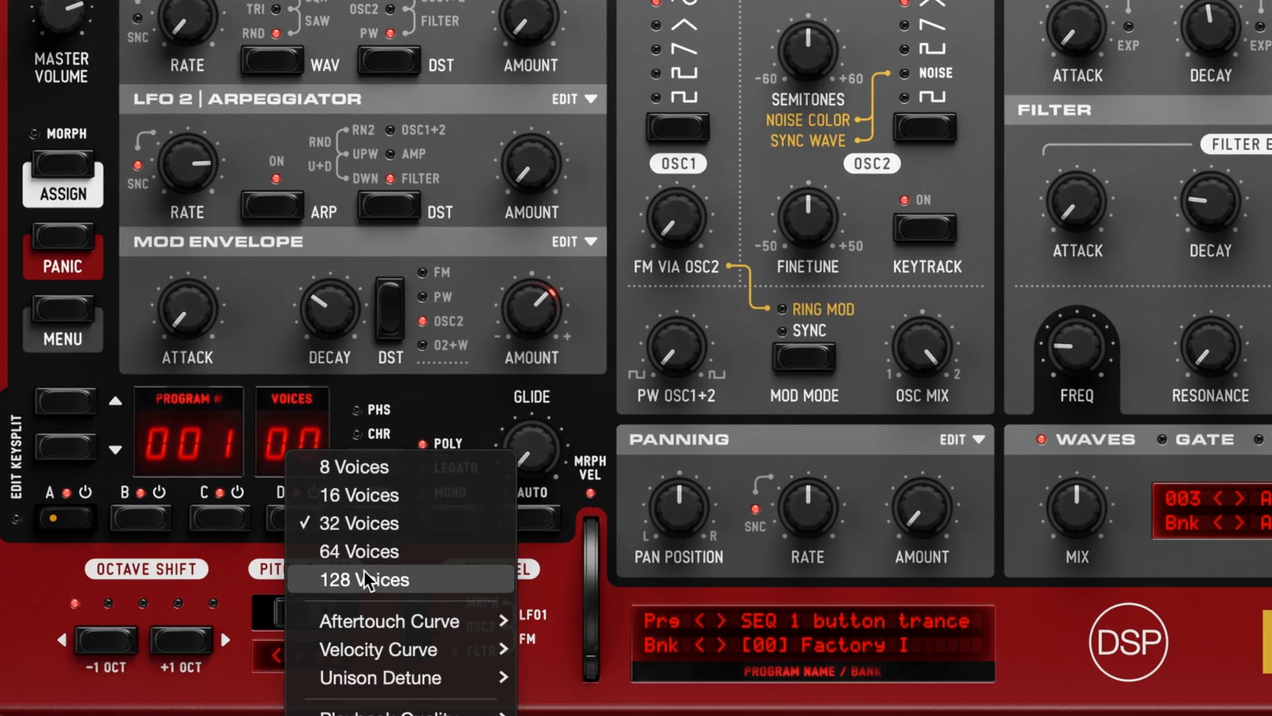
mouse_move(390, 621)
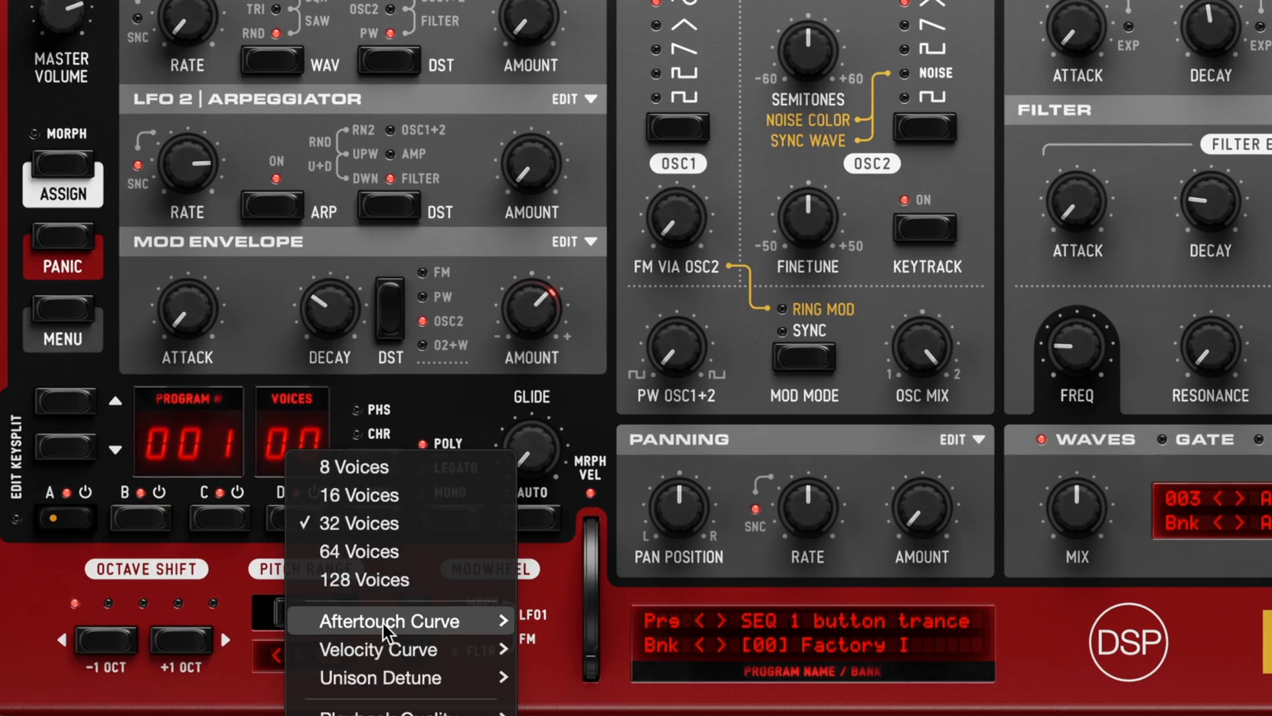
mouse_move(391, 648)
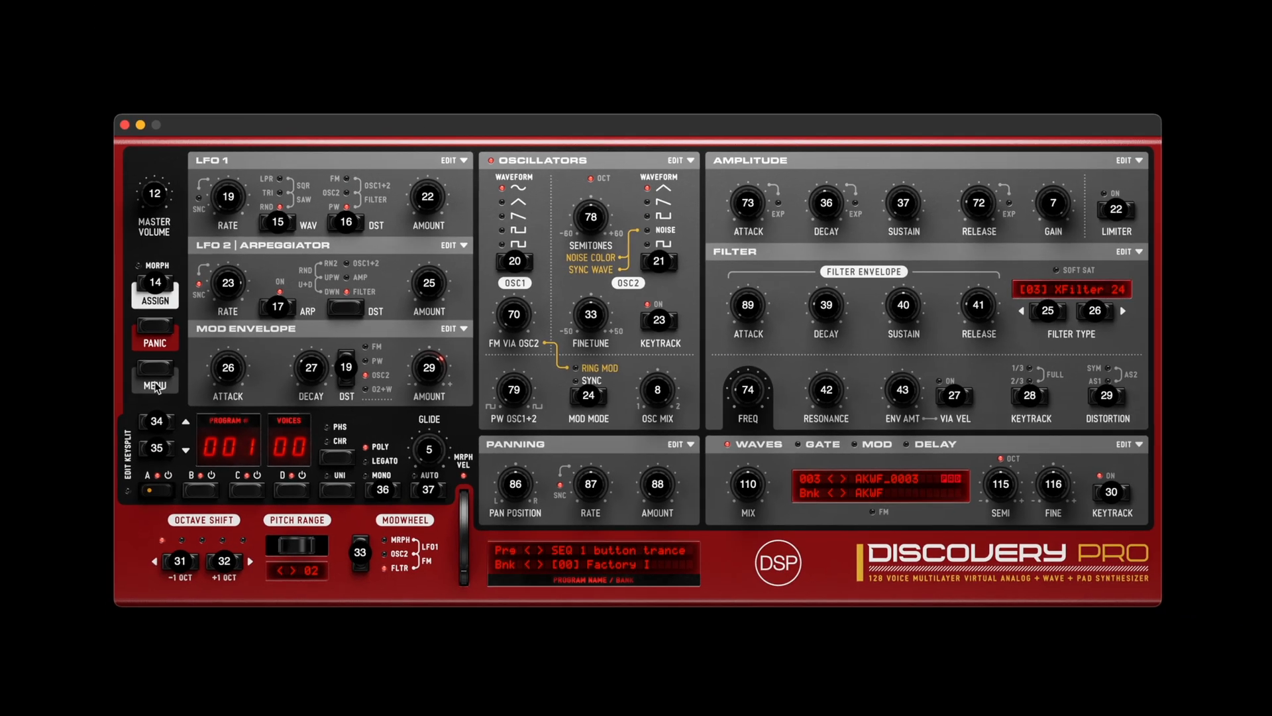
- Reopen the MENU global options while CC numbers stay shown on every control
left_click(154, 386)
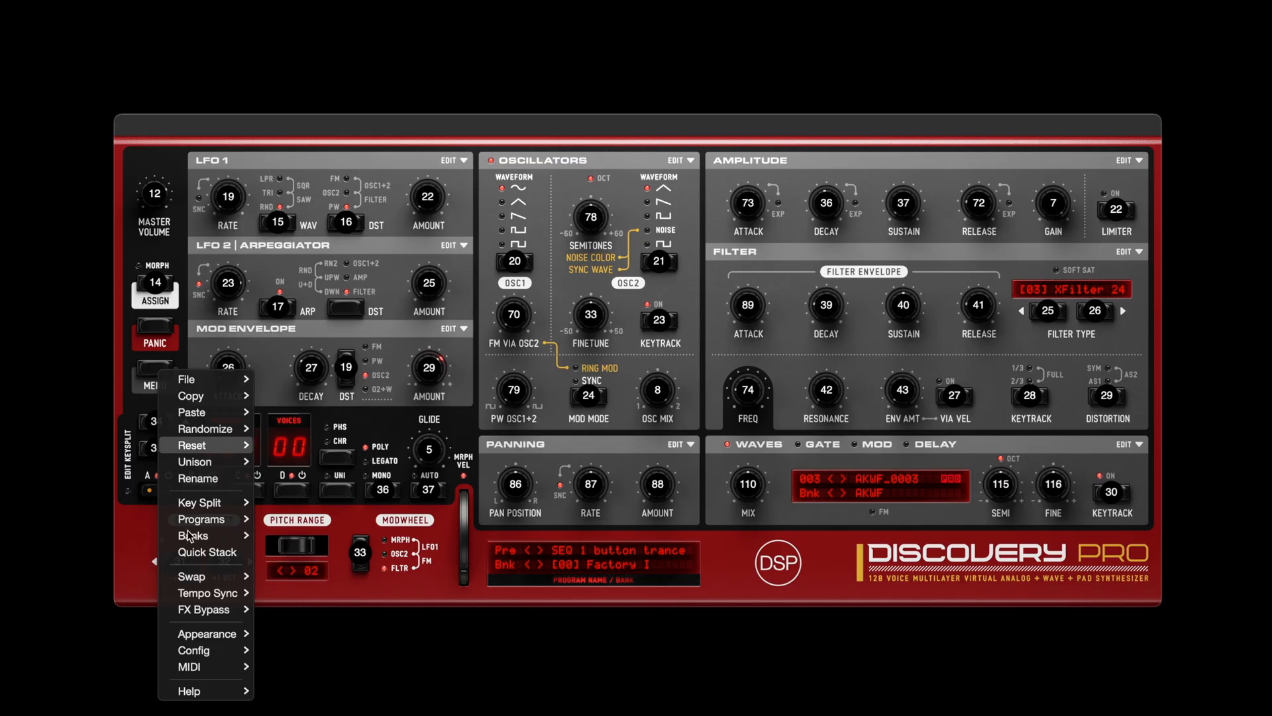